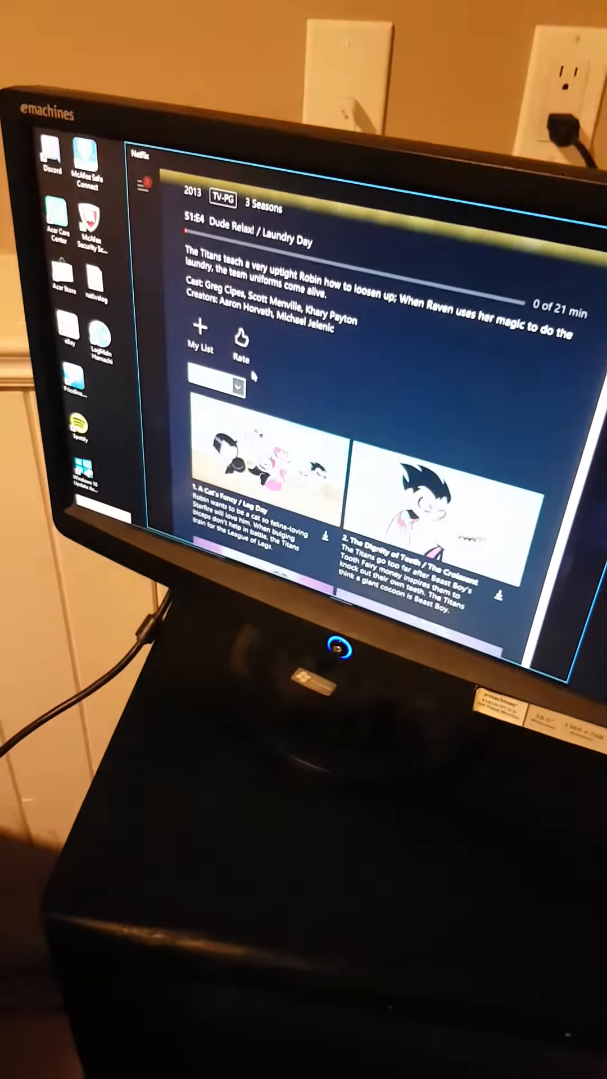
{"action": "scroll", "scroll_direction": "down", "scroll_amount": 3}
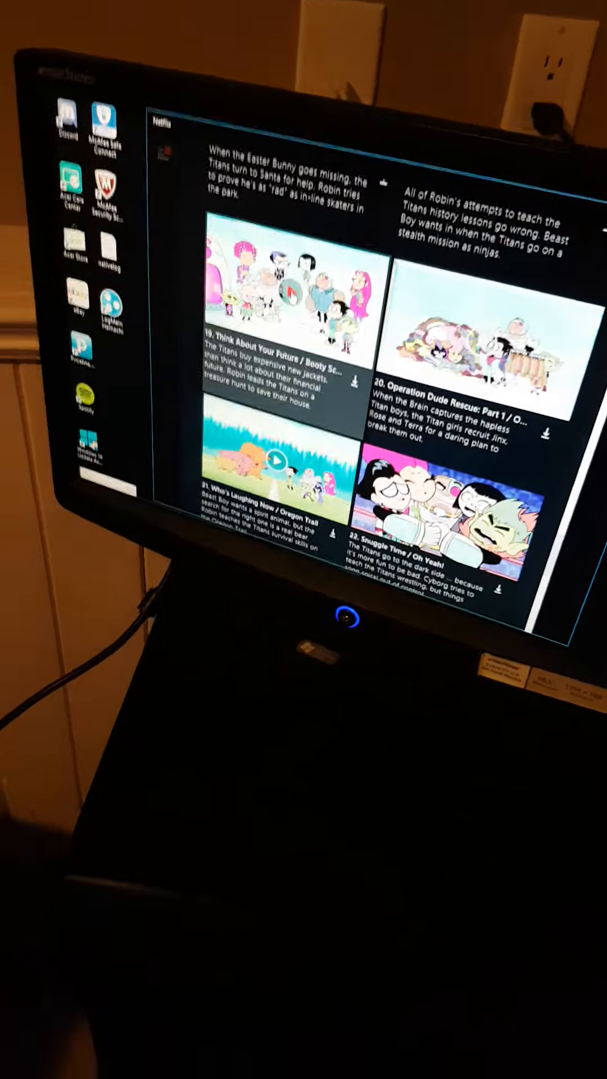